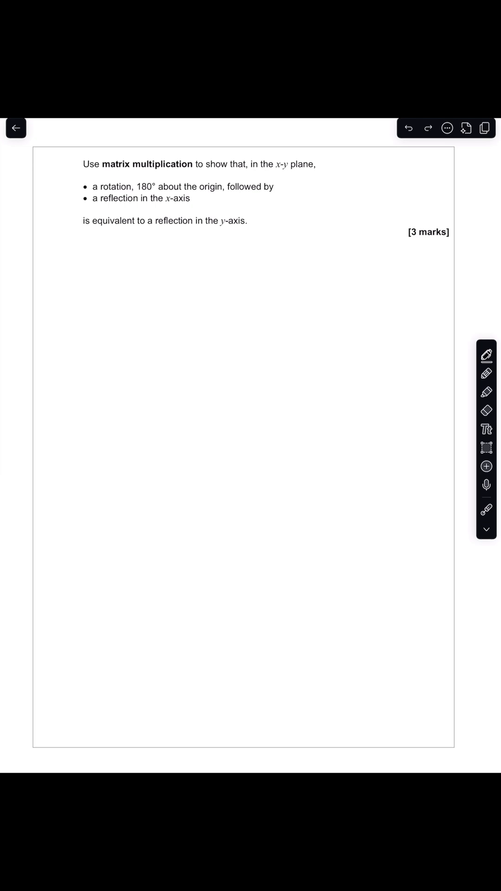
Step: Handwrite "Rx · R180 ≡ Ry" and the identity matrix I = (1 0; 0 1) below the question
drag(104, 244, 114, 233)
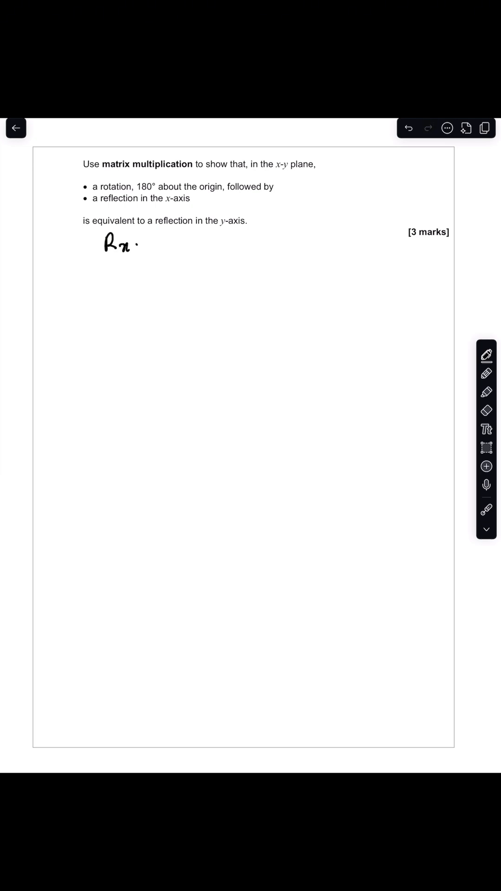
text(R180 ≡ Ry)
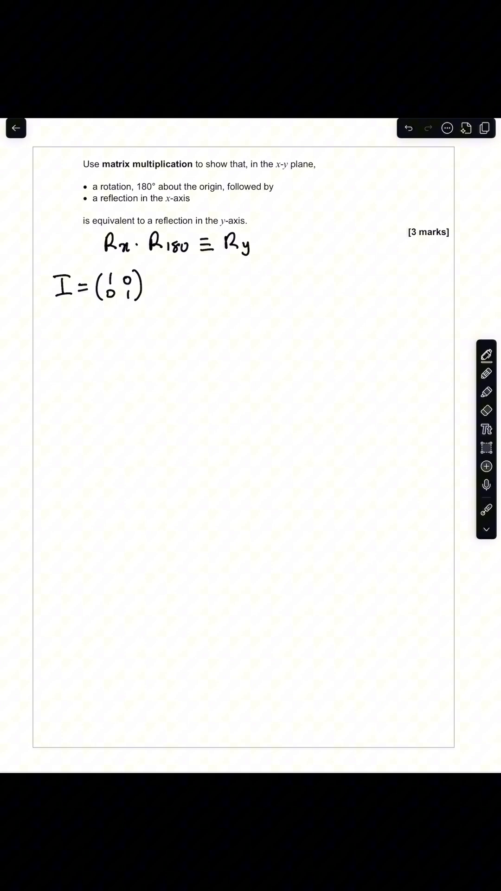
Step: Sketch x and y axes labelled (1 0) and (0 1) with a 180° rotation arc, then begin "R180 ="
drag(204, 310, 257, 308)
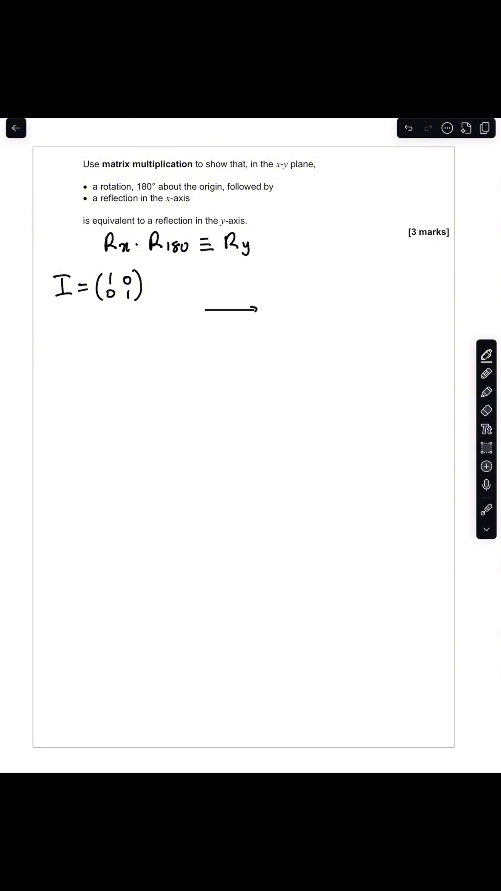
text((b))
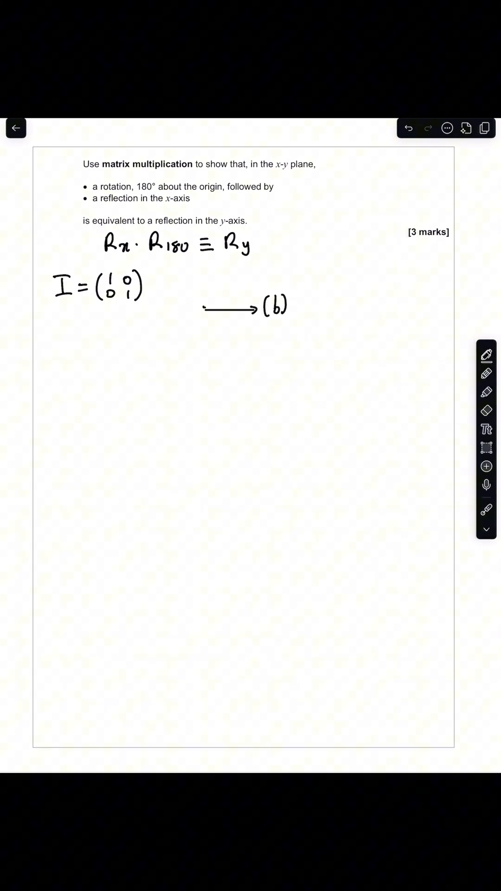
text((0 1)
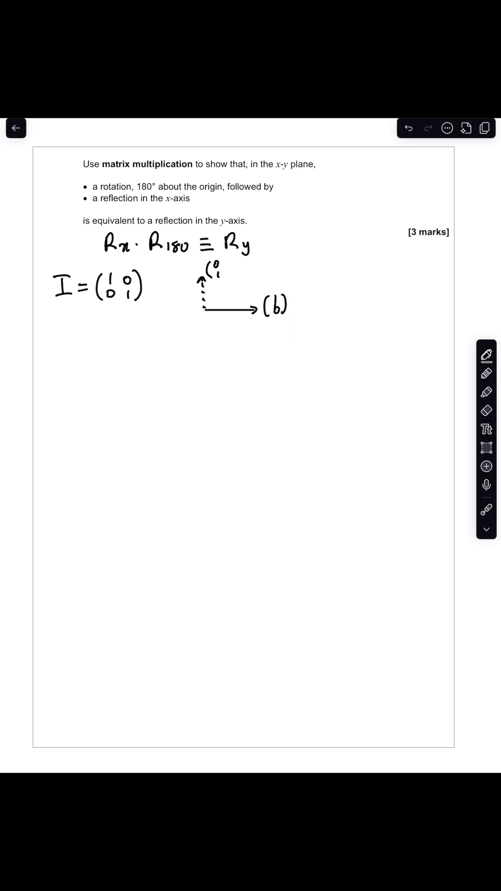
click(486, 353)
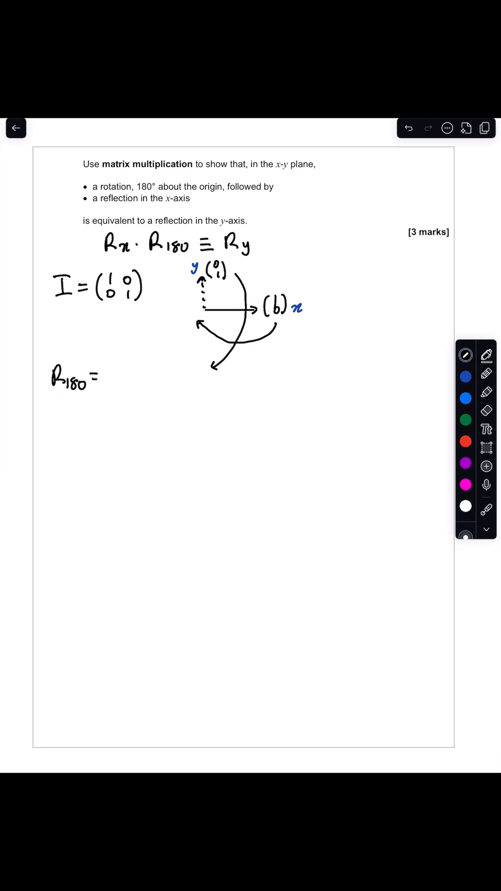
Step: Write R180 = (-1 0; 0 -1) and the reflection matrix Rx = (1 0; 0 -1)
text((-1, 0)
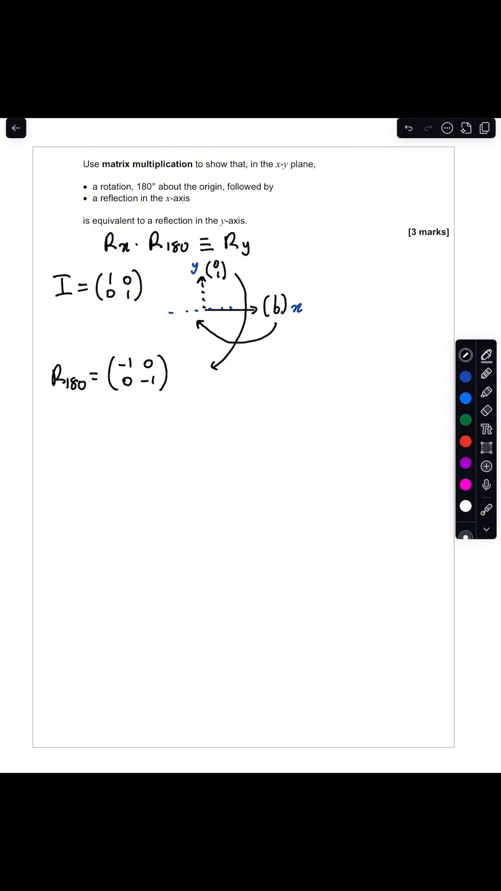
text(Rx =)
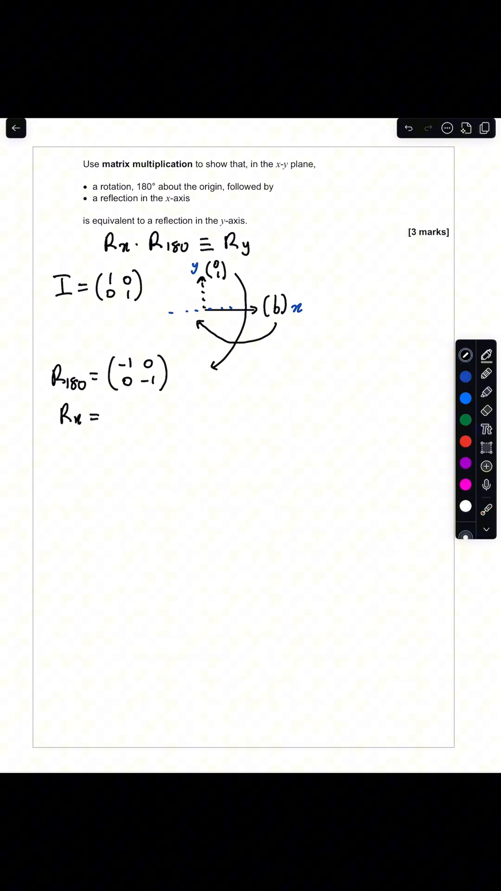
drag(108, 410, 120, 431)
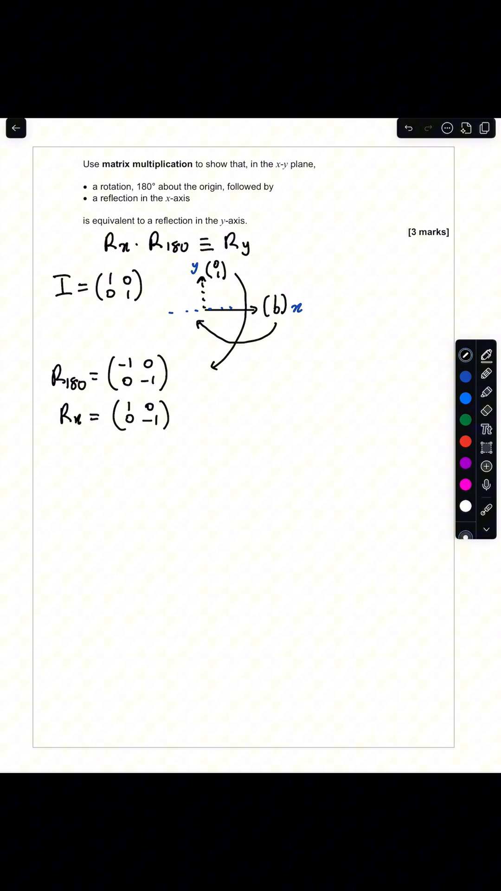
Step: Mark the y-axis green, add Ry → (-1 0; 0 1), and begin the product (1 0; 0 -1)(
click(466, 419)
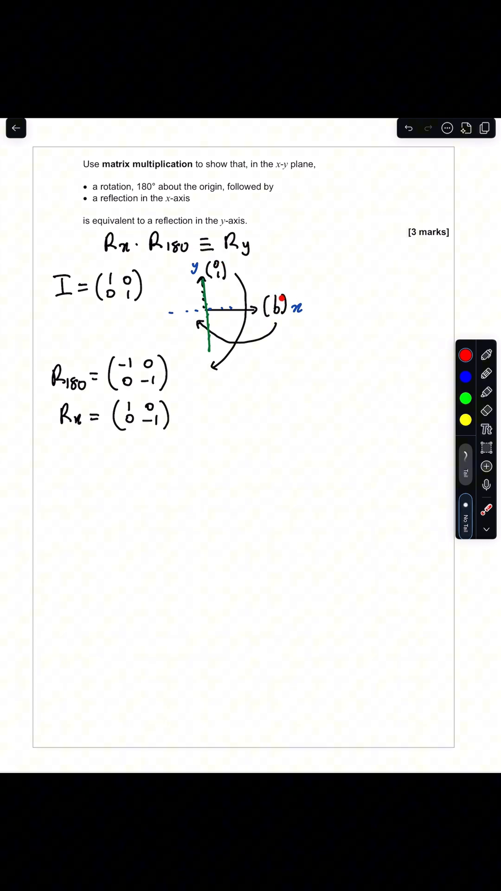
click(464, 355)
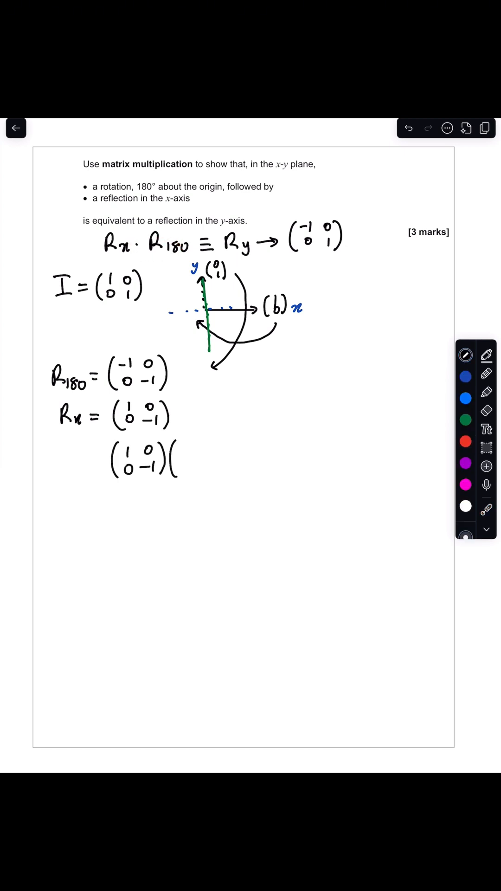
Step: Evaluate LHS = (1 0; 0 -1)(-1 0; 0 -1) = (-1 0; 0 1) and conclude ∴ LHS = RHS
drag(188, 450, 205, 460)
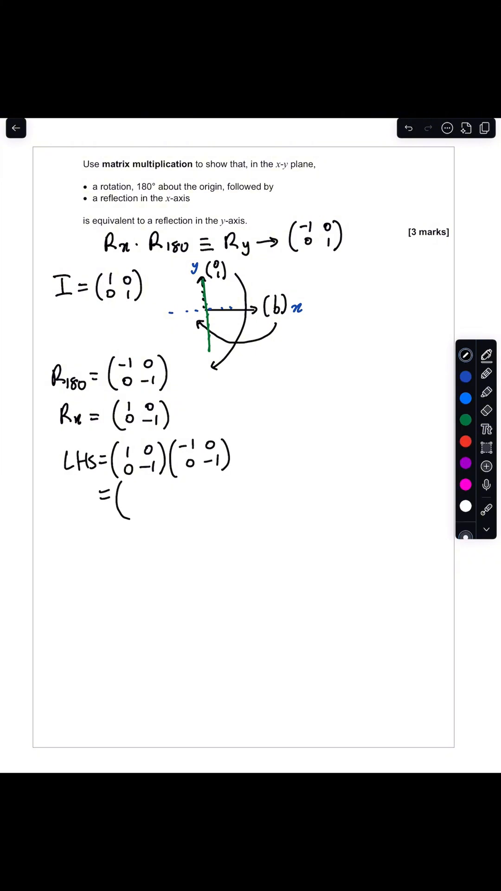
text(-1 0)
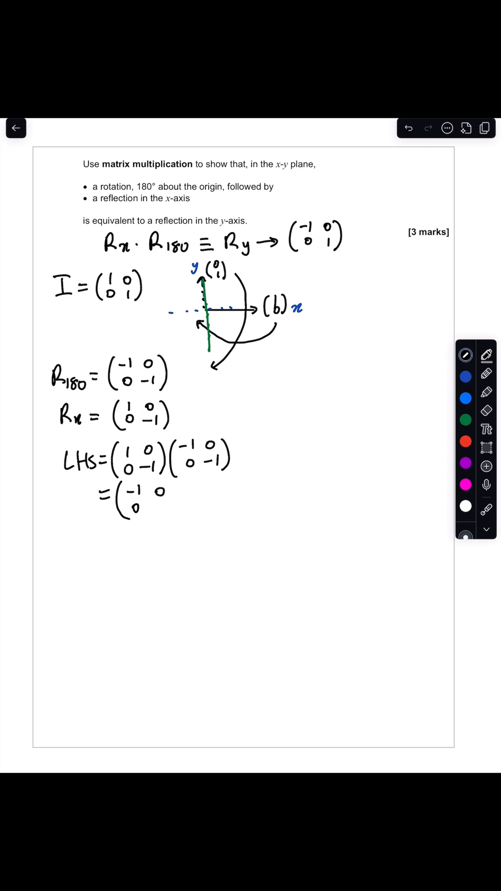
text(1))
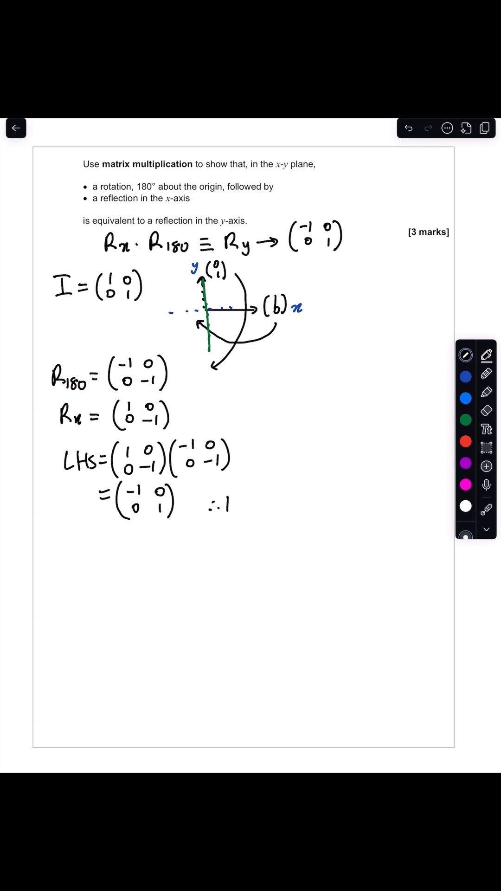
text(LHS =)
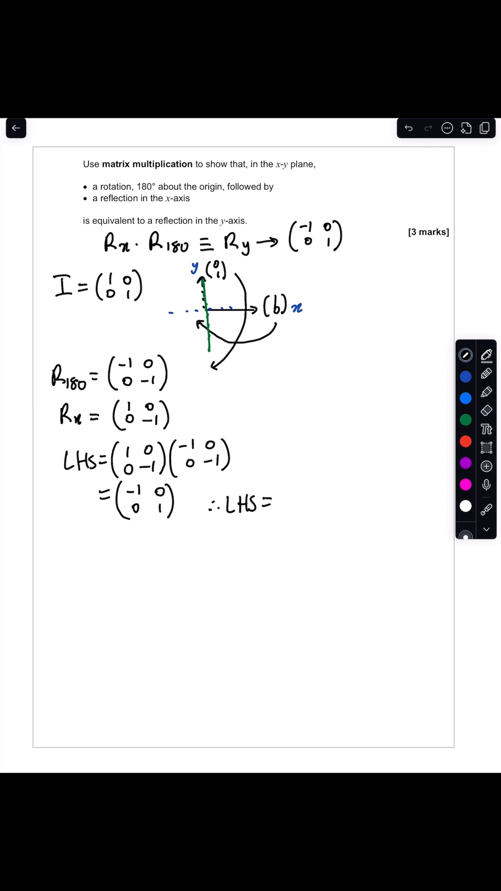
text(RHS)
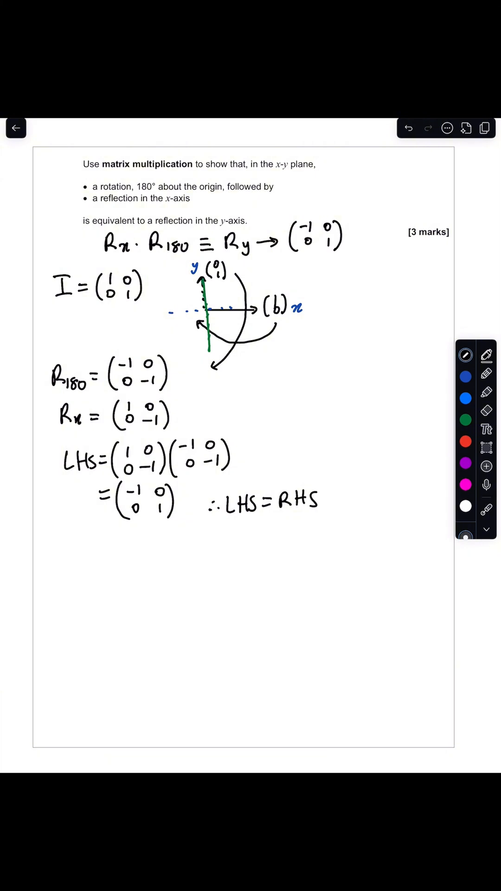